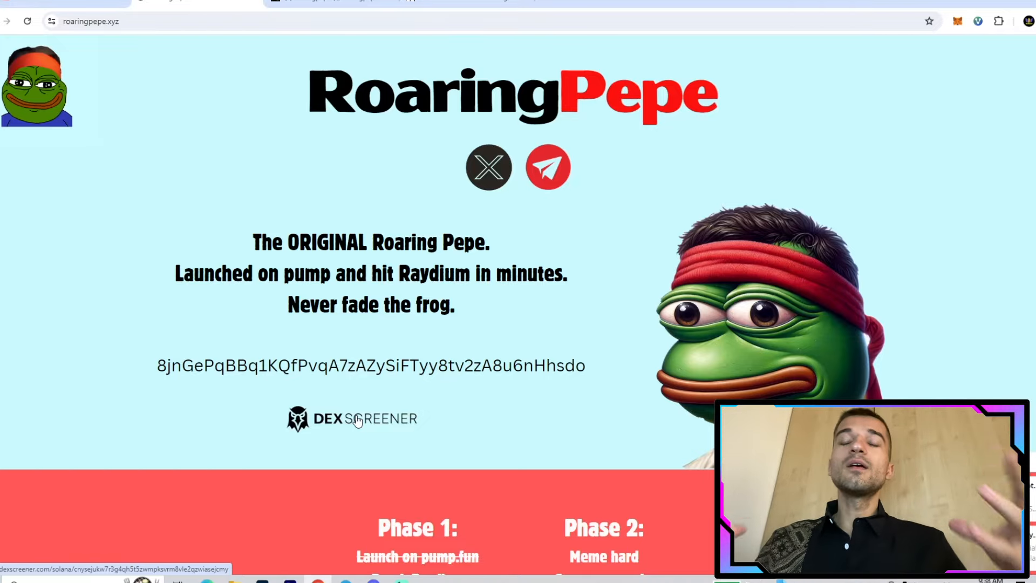
mouse_move(632, 482)
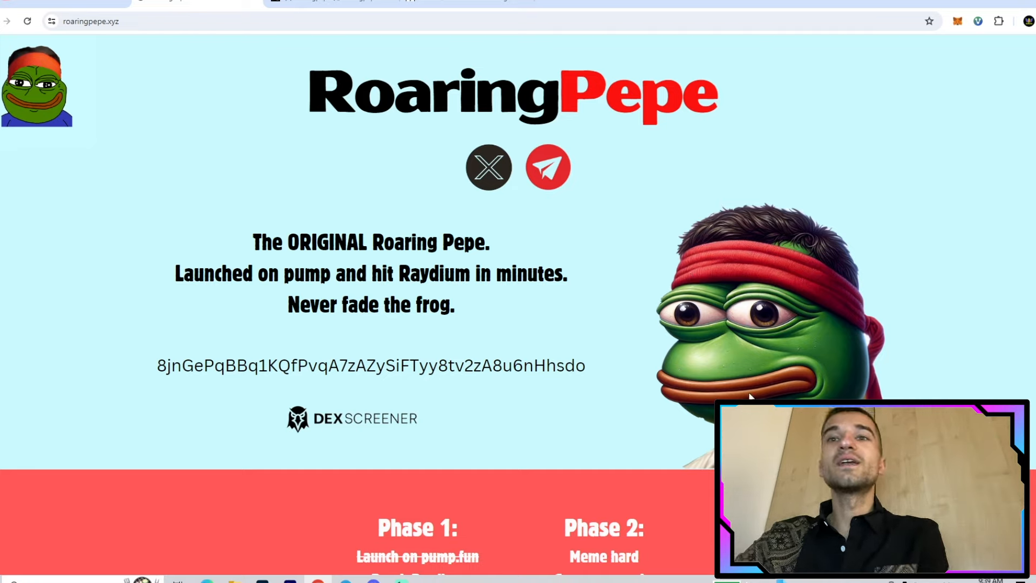
mouse_move(738, 382)
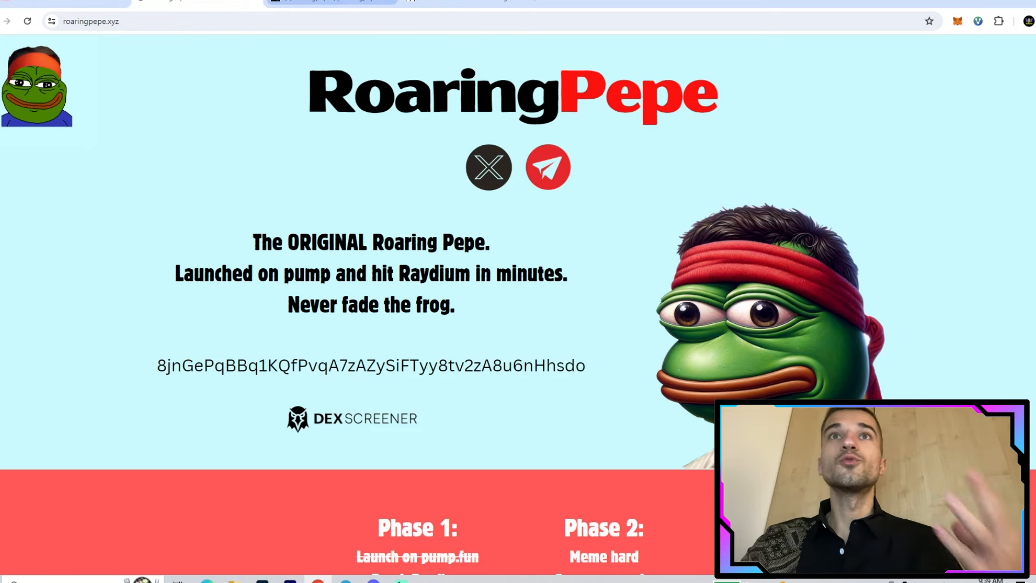
Open RoaringPepe's X profile from the icon under the homepage logo
left_click(487, 166)
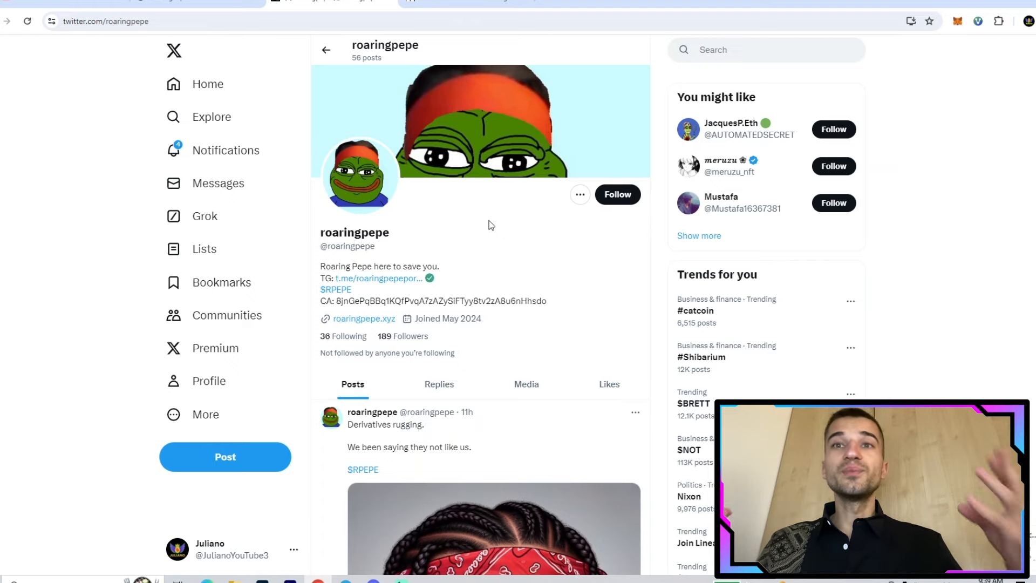
mouse_move(536, 258)
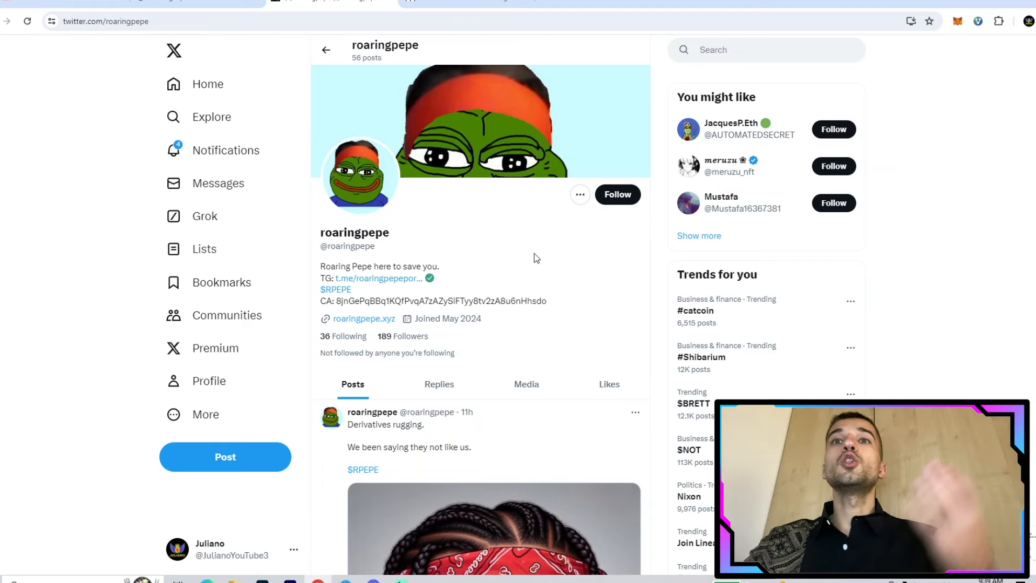
scroll("down", 3)
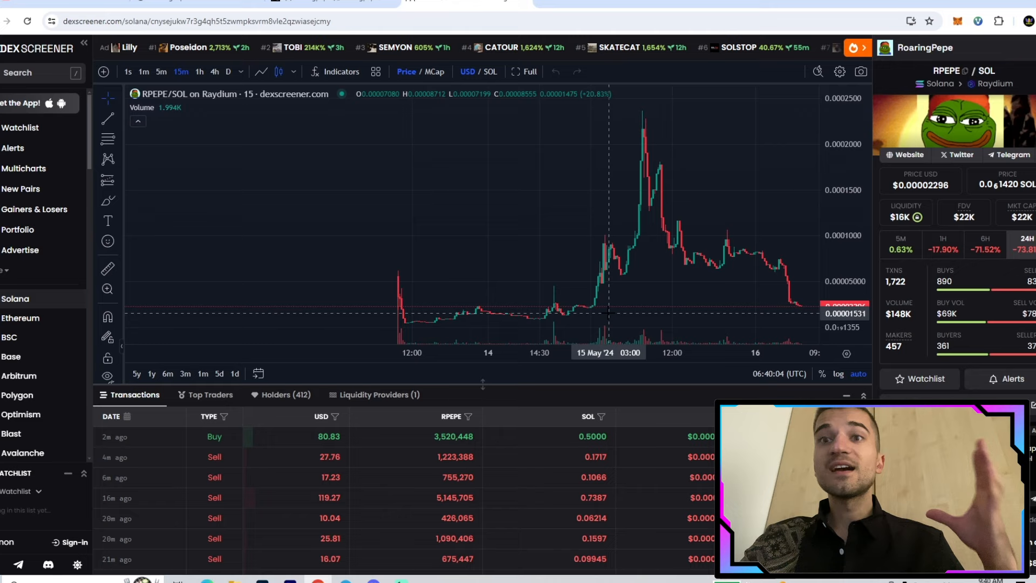
mouse_move(604, 243)
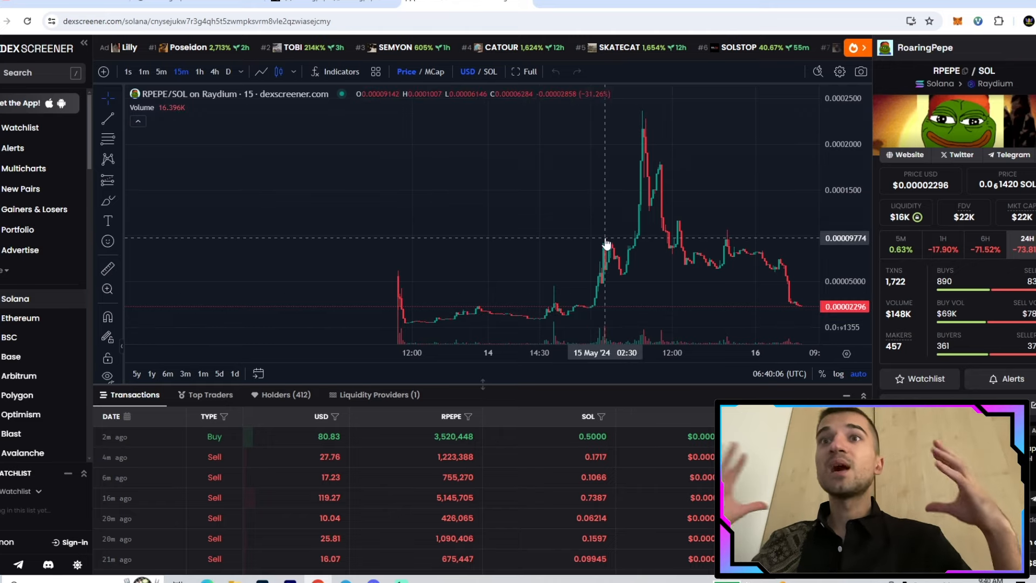
mouse_move(611, 255)
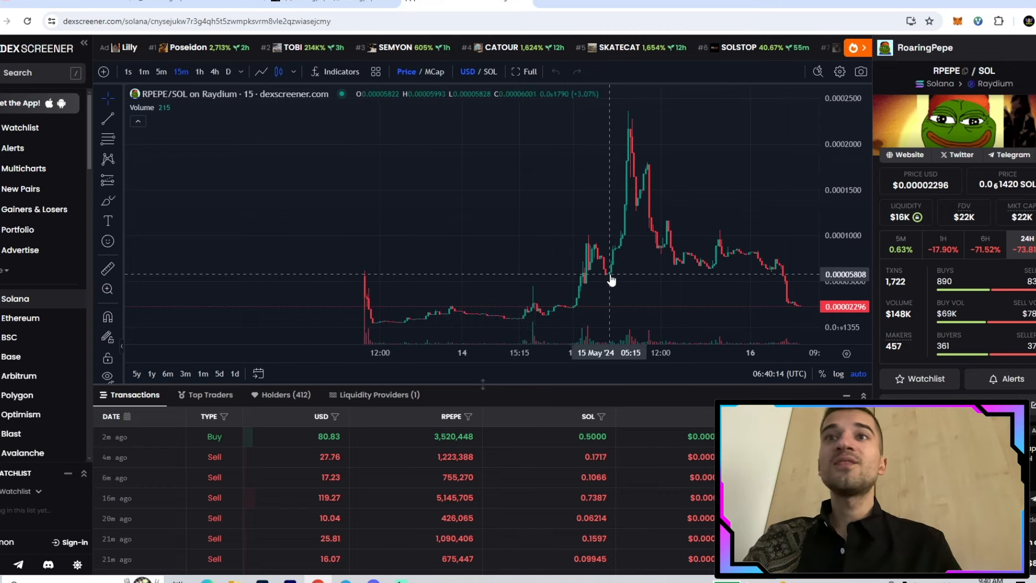
mouse_move(628, 136)
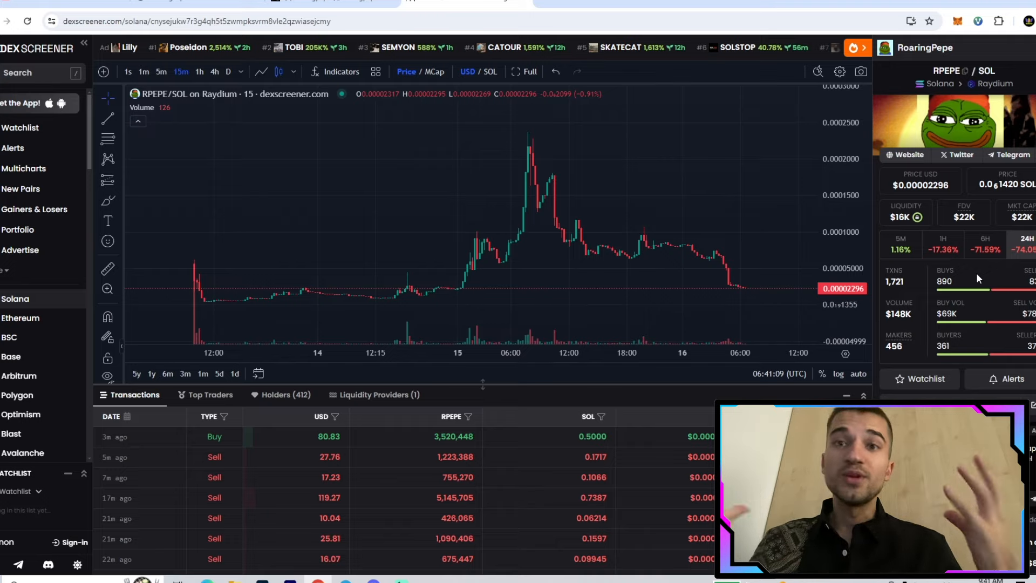
mouse_move(671, 226)
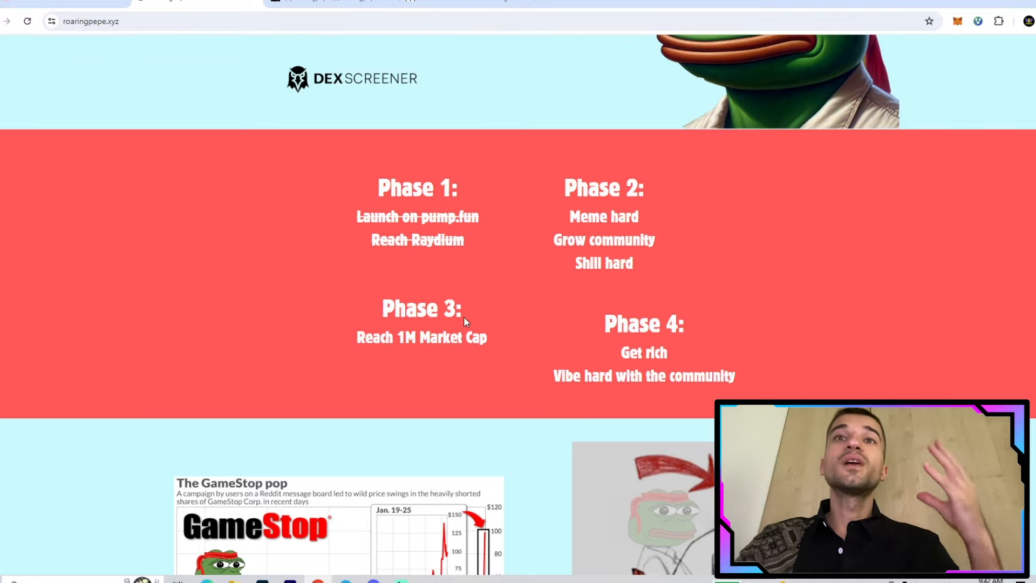
mouse_move(745, 333)
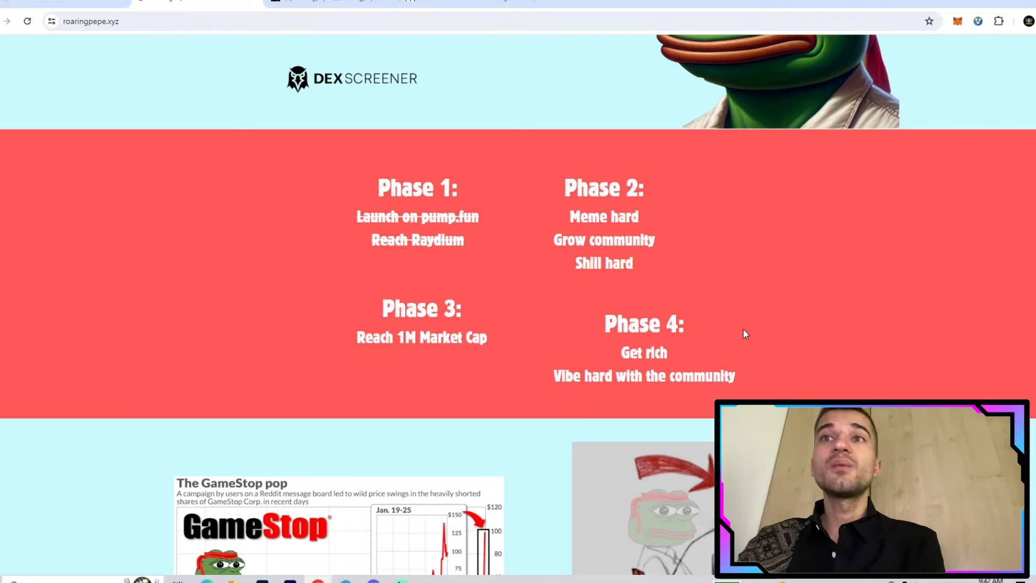
mouse_move(768, 317)
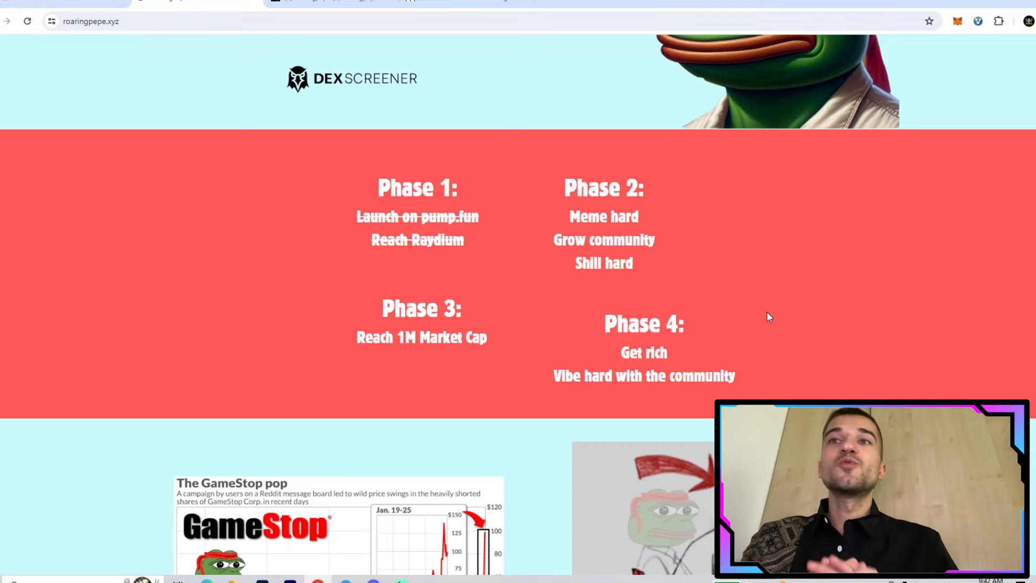
Scroll past the roadmap to the GameStop chart and Pepe meme images
scroll("down", 3)
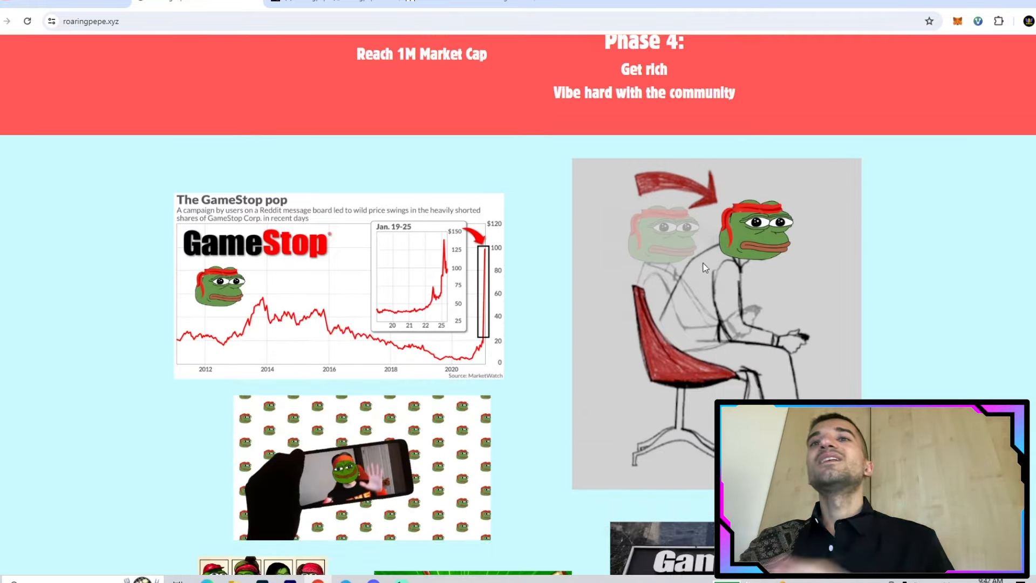
mouse_move(632, 270)
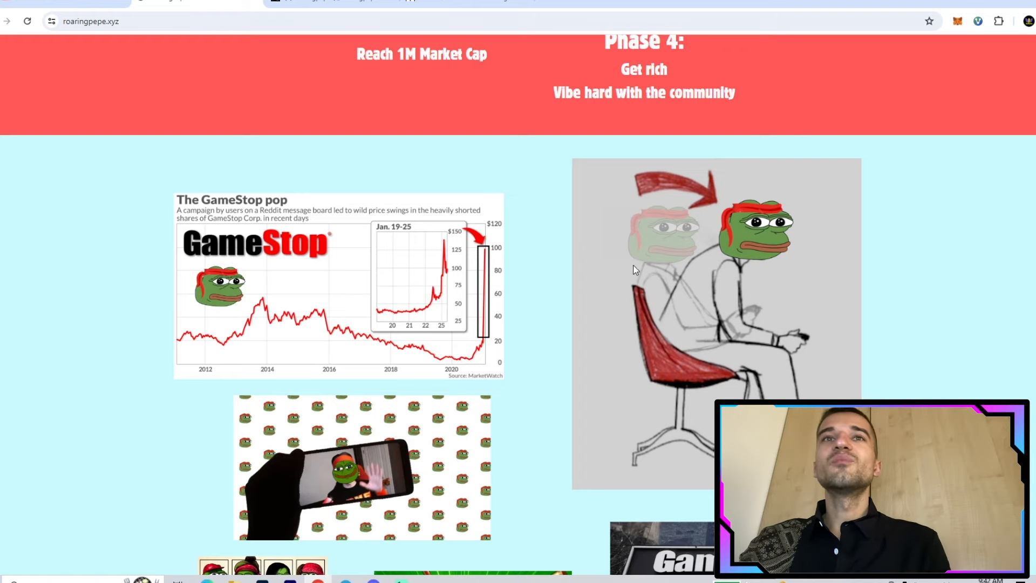
scroll("down", 3)
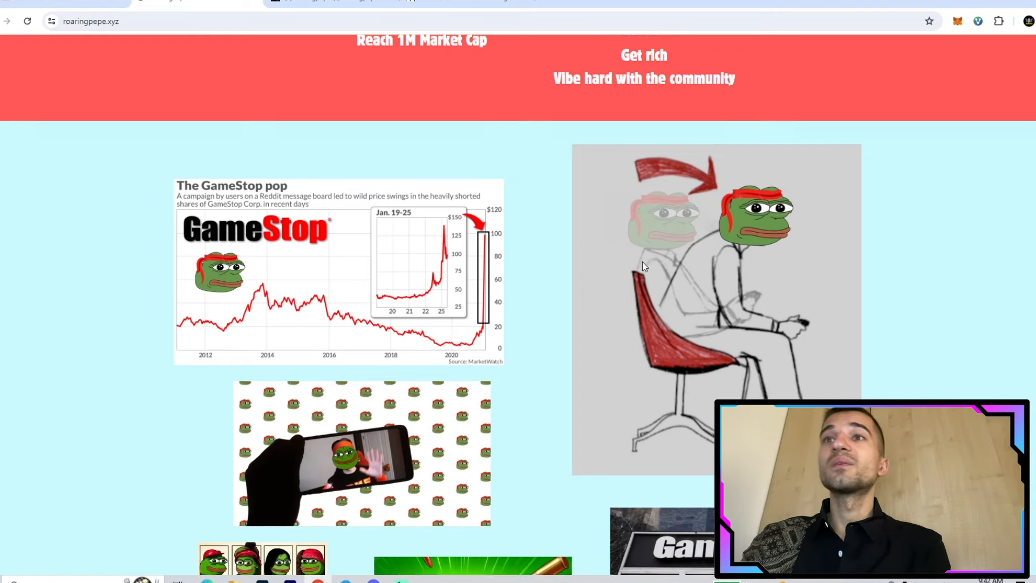
scroll("down", 3)
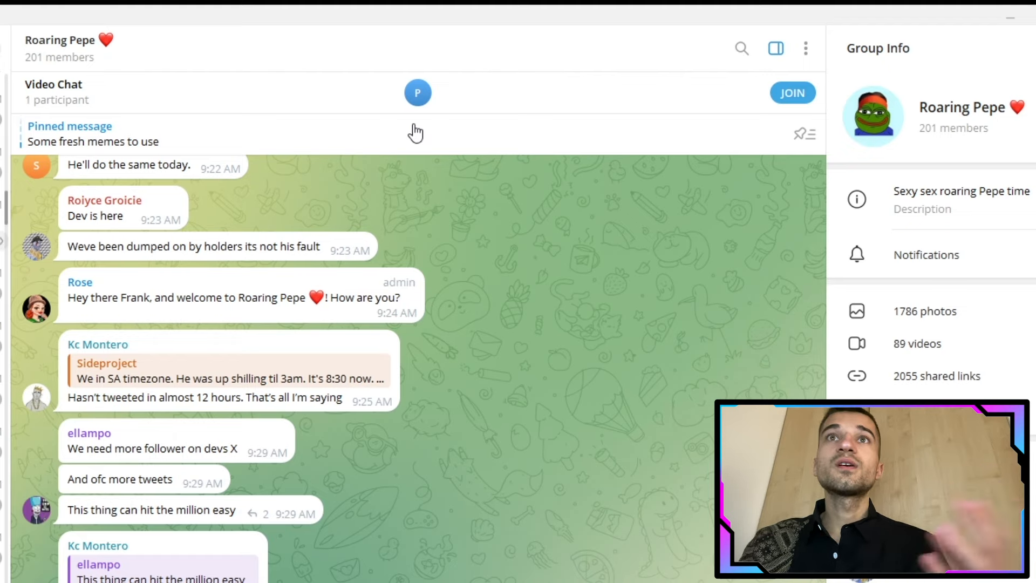
mouse_move(414, 12)
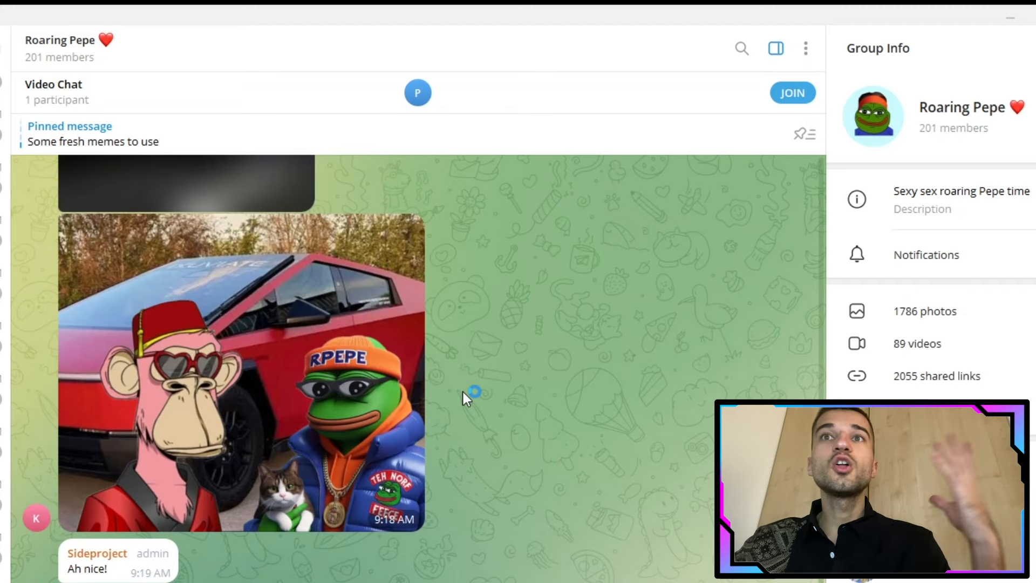
Scroll the Roaring Pepe chat down to the Unread messages divider and Pepe meme
scroll("down", 3)
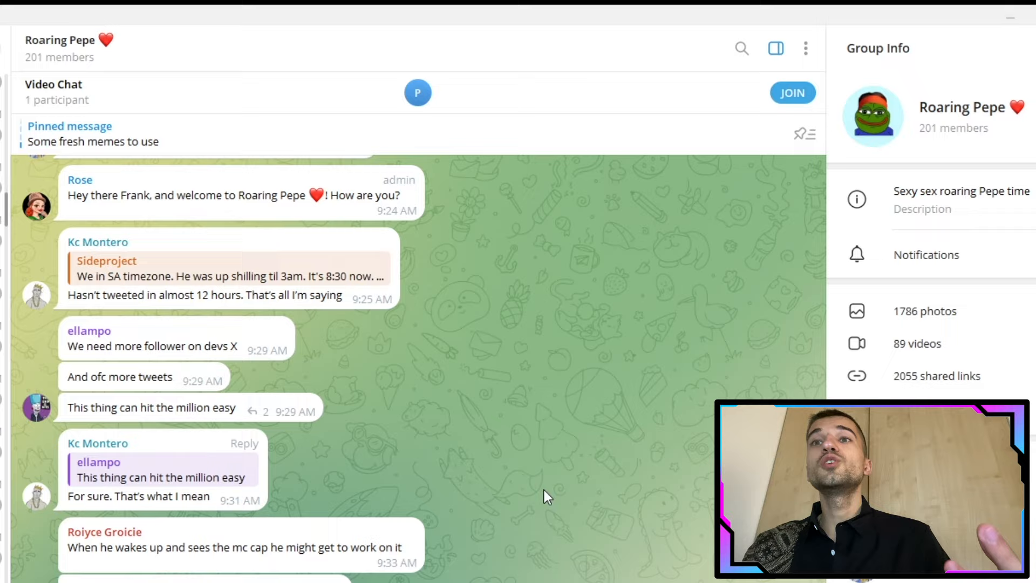
scroll("down", 3)
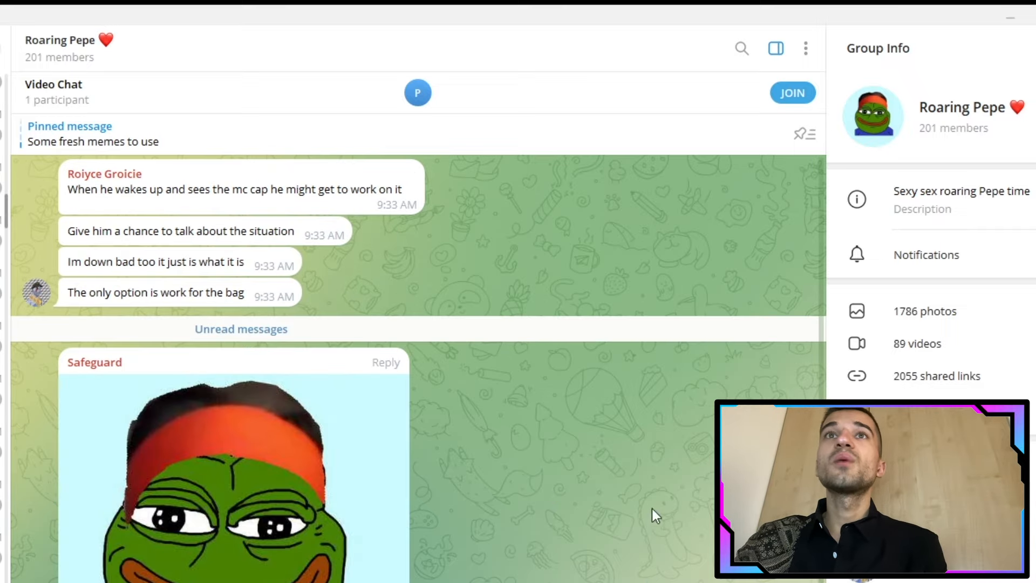